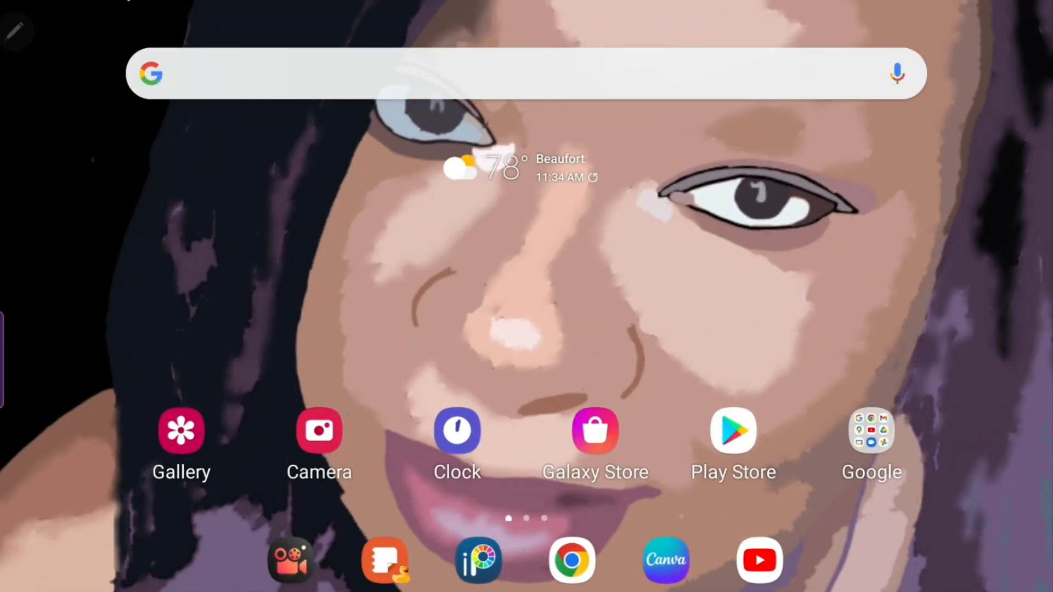
Step: Launch Samsung Notes from the dock to reach the folders screen with the nutrition note
click(385, 560)
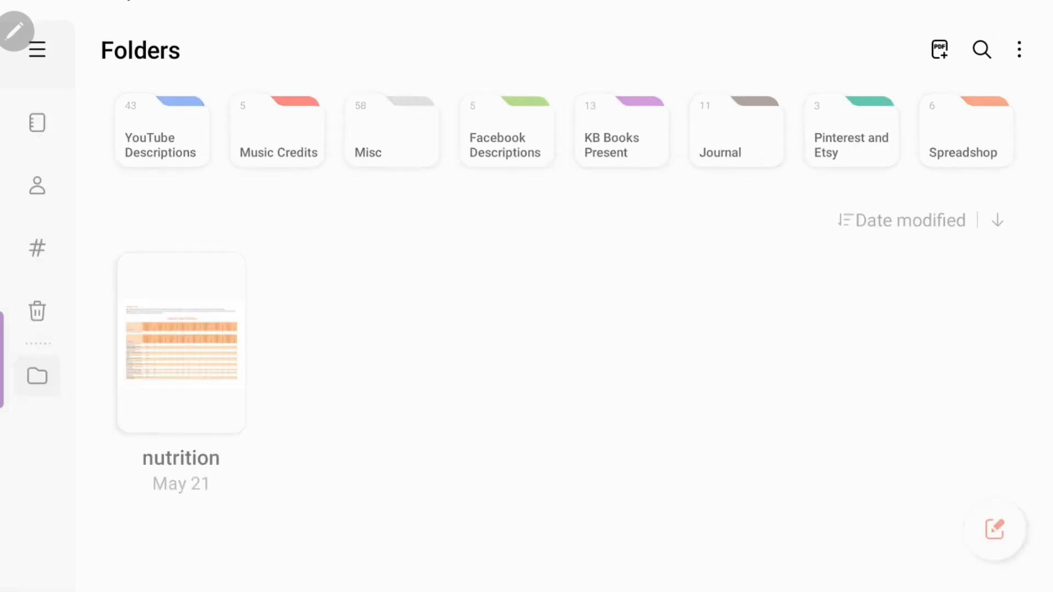
Step: Create a blank note, handwrite "This is red" in red ink, then switch the pen to blue
click(994, 528)
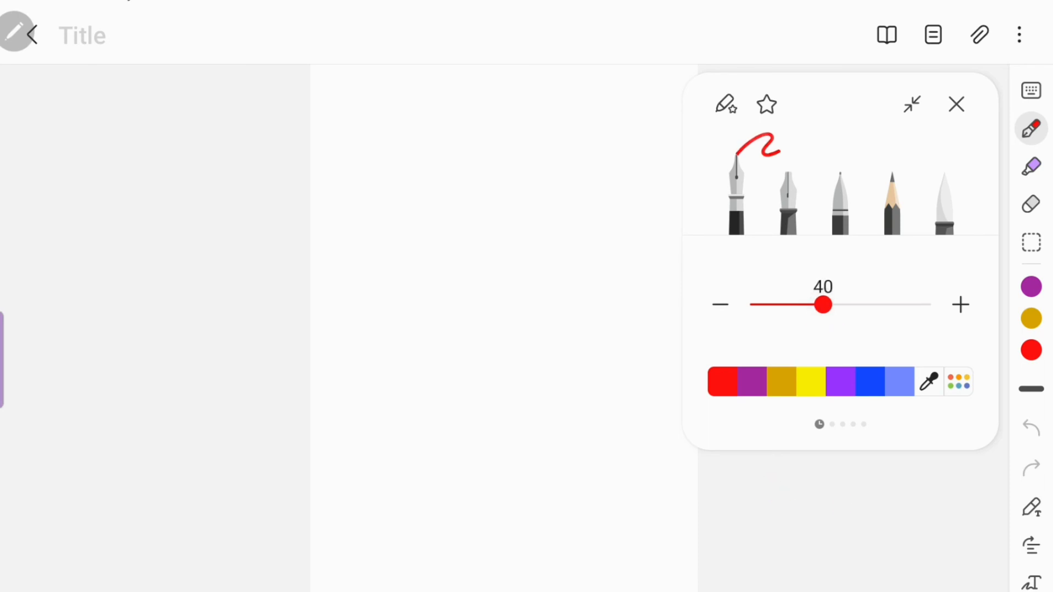
click(955, 104)
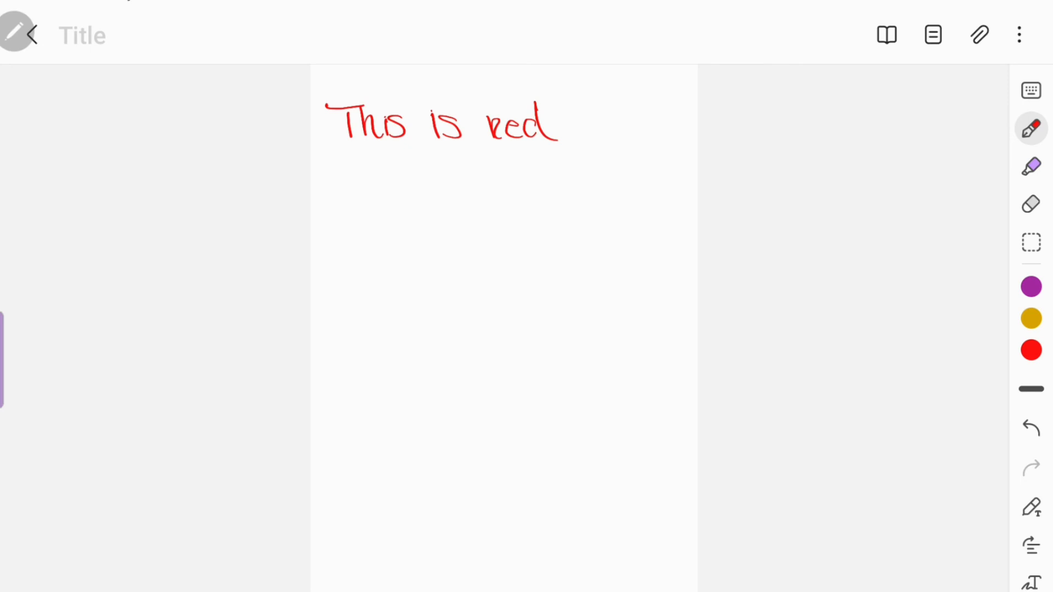
click(1031, 128)
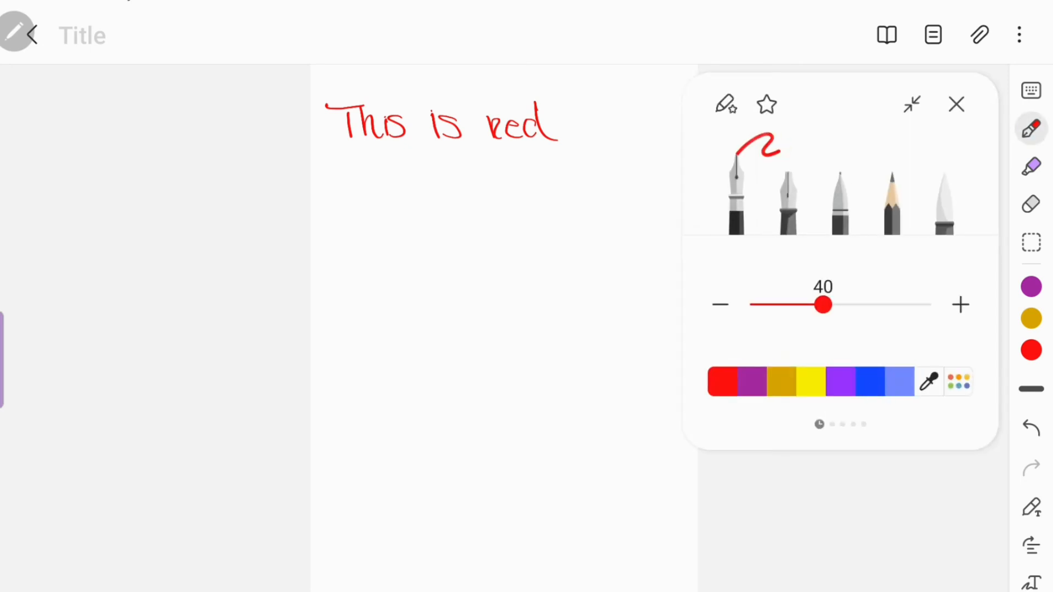
click(956, 105)
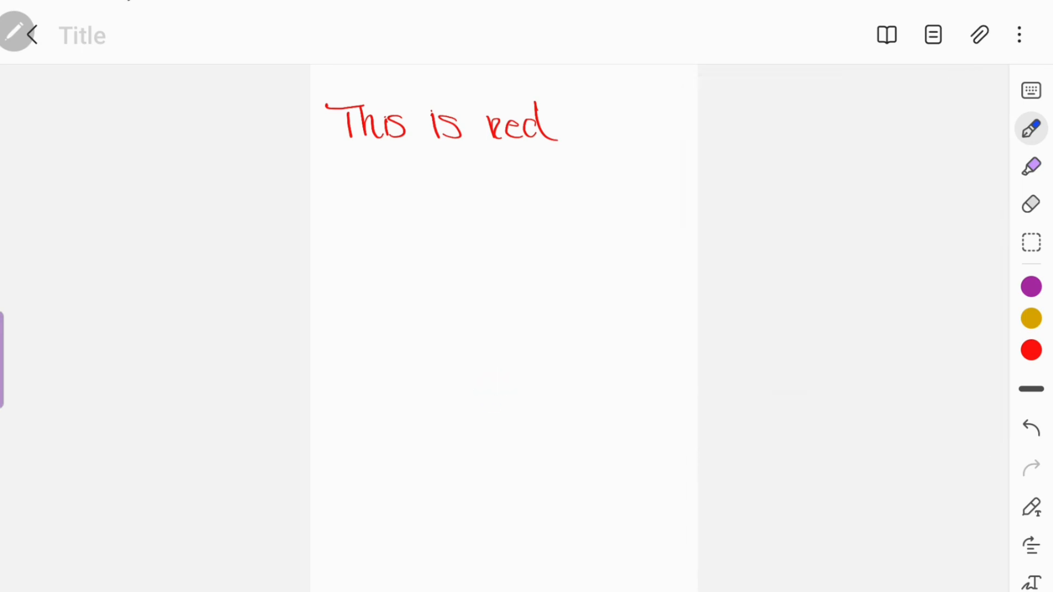
Step: Handwrite "This is blue" in blue ink, then change the pen colour to purple
drag(329, 177, 376, 199)
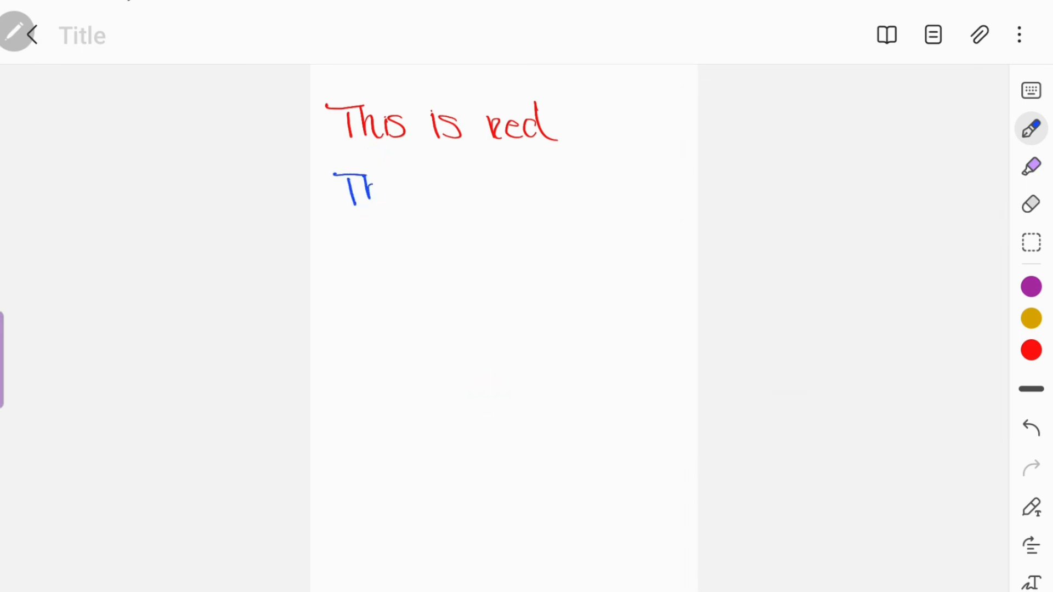
drag(363, 188, 460, 188)
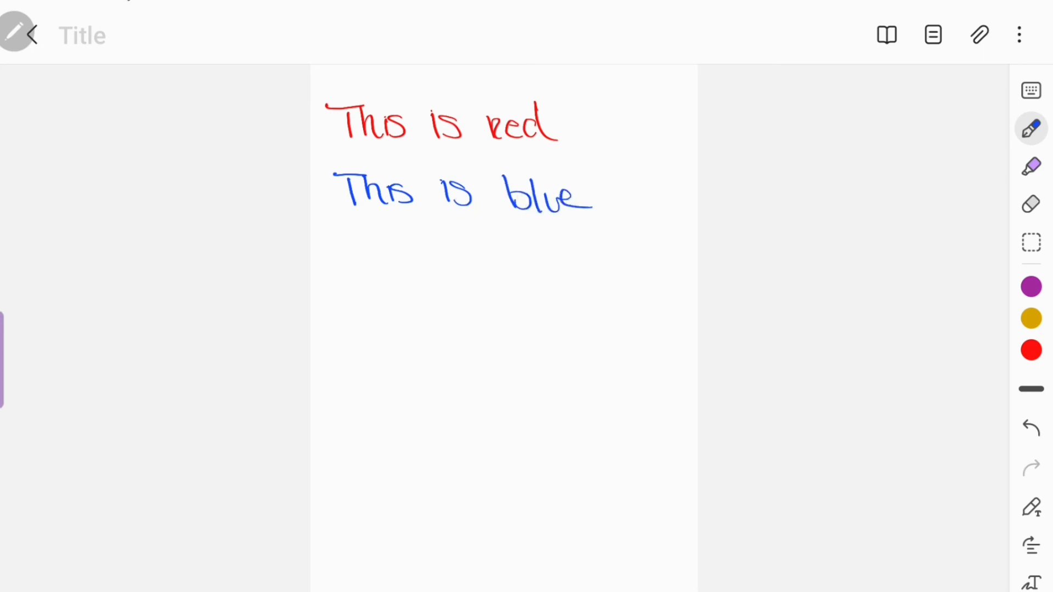
click(1031, 129)
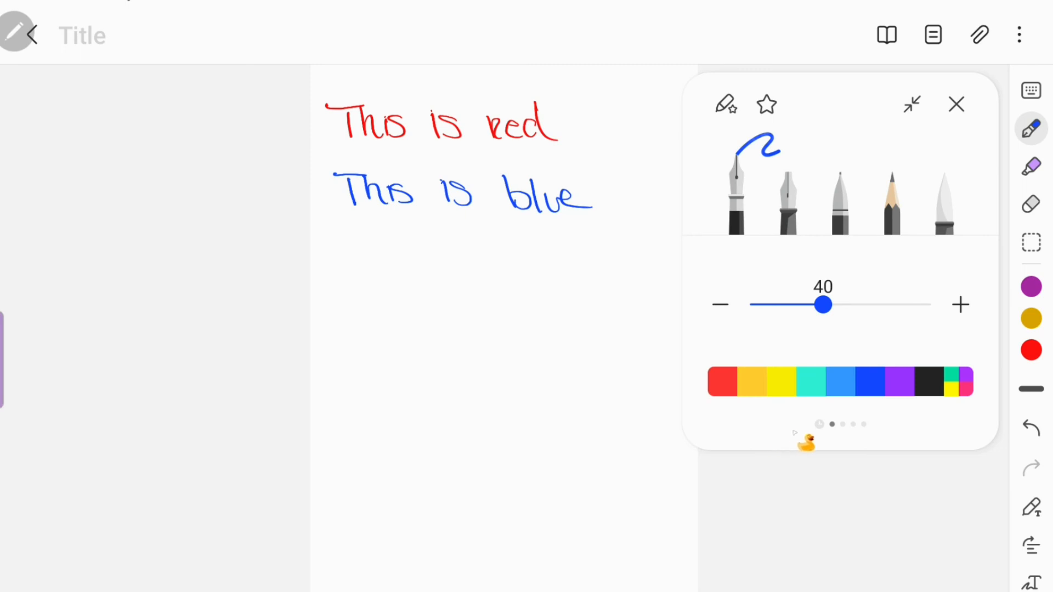
click(956, 105)
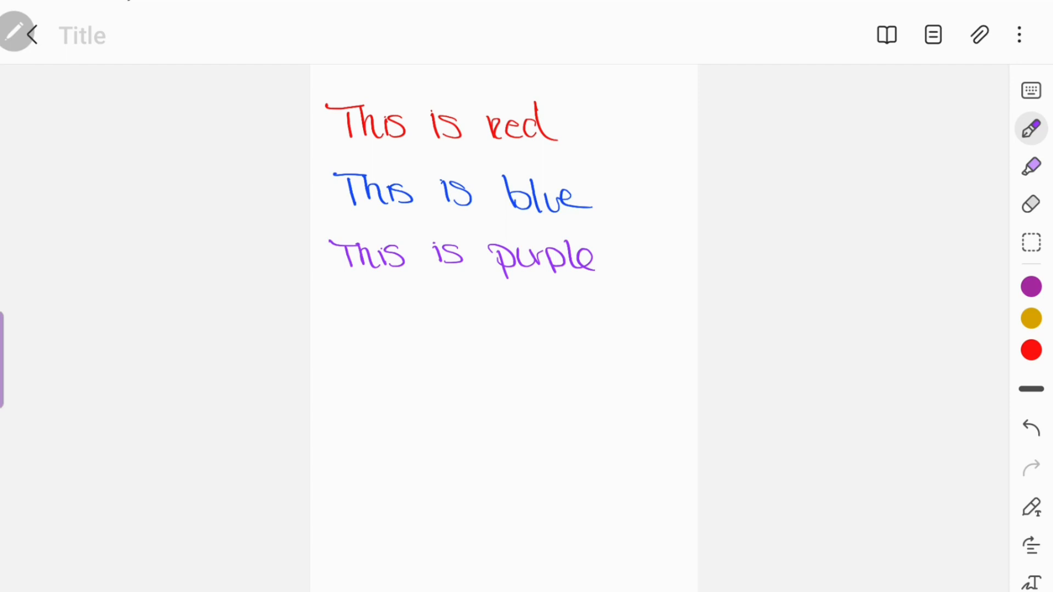
Step: Write "This is purple" in purple and bring up the custom colour chooser
click(1032, 128)
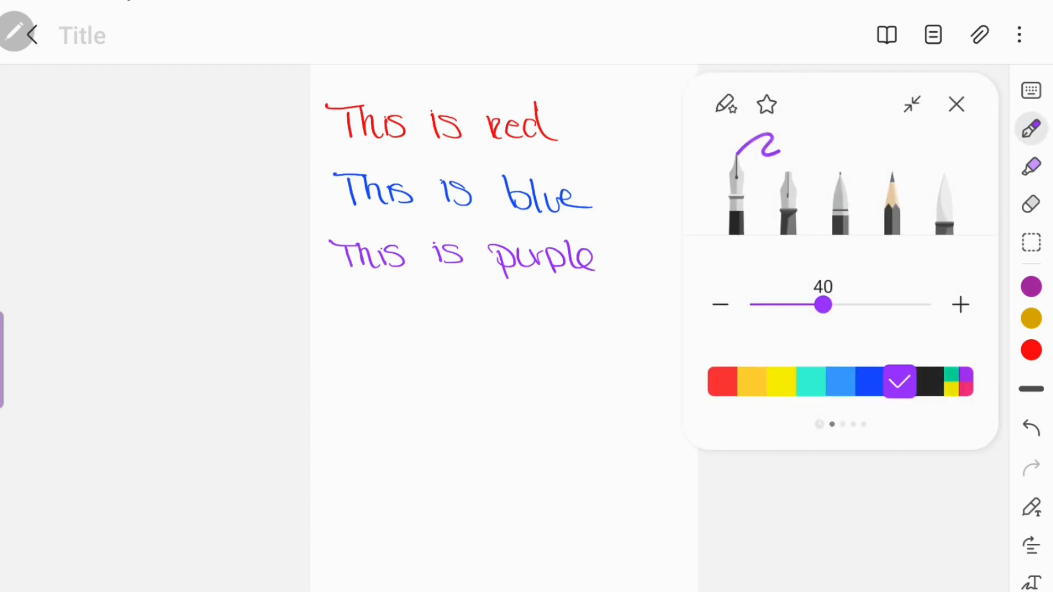
click(898, 382)
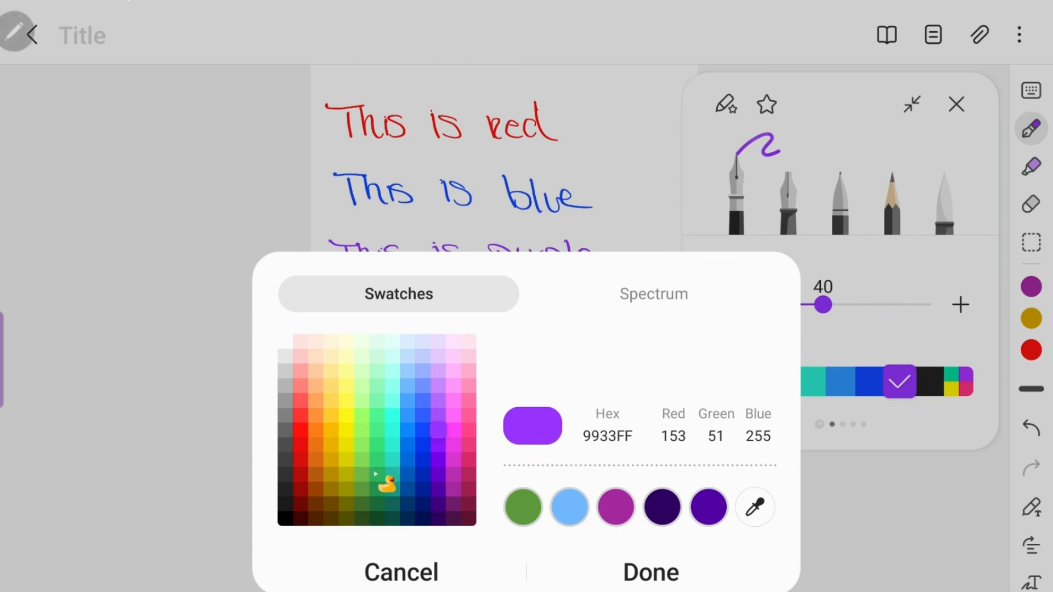
Step: Pick green from the Swatches dialog and handwrite "This a green color" in green ink
click(649, 572)
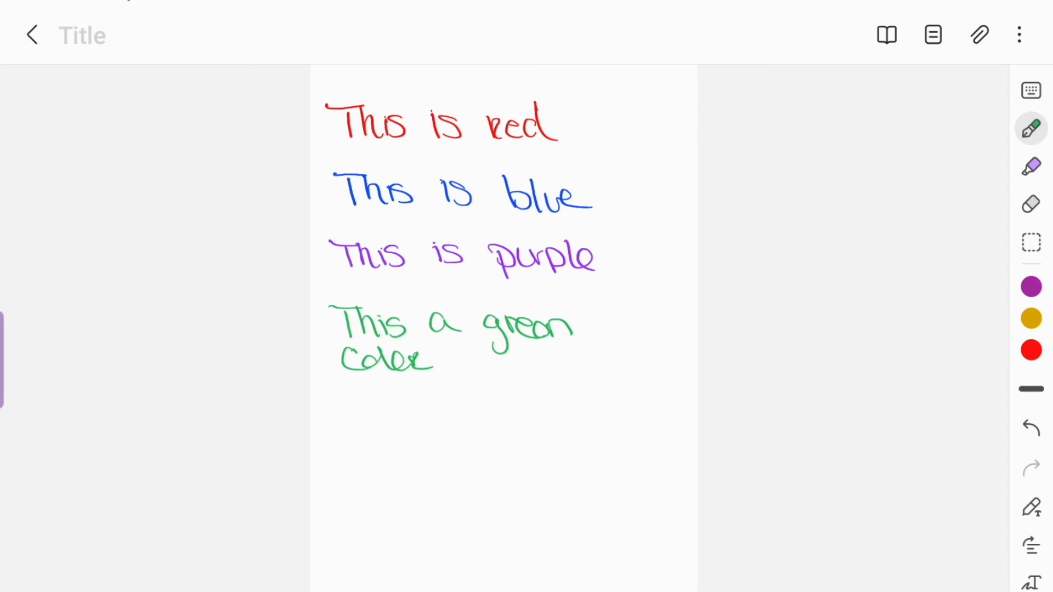
click(1032, 127)
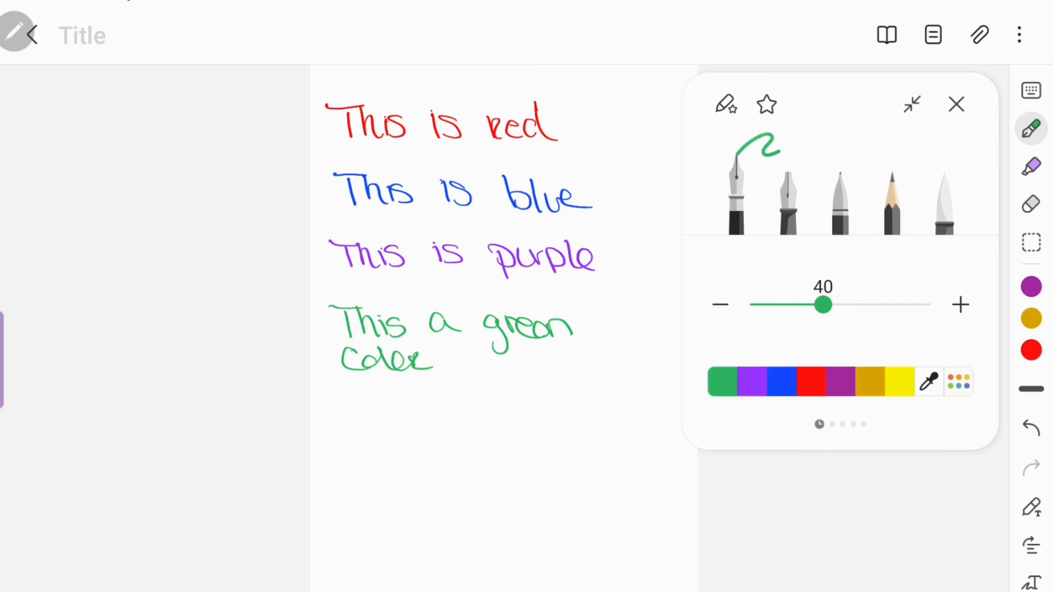
Step: Sample blue from the existing blue line with the eyedropper and write "The pen is blue again"
click(956, 105)
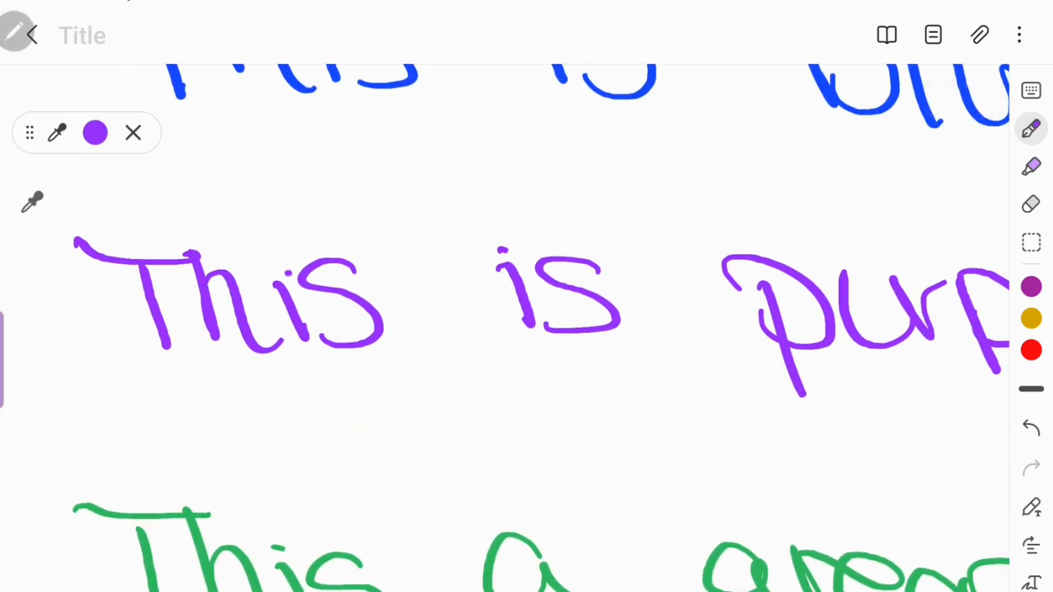
mouse_move(200, 161)
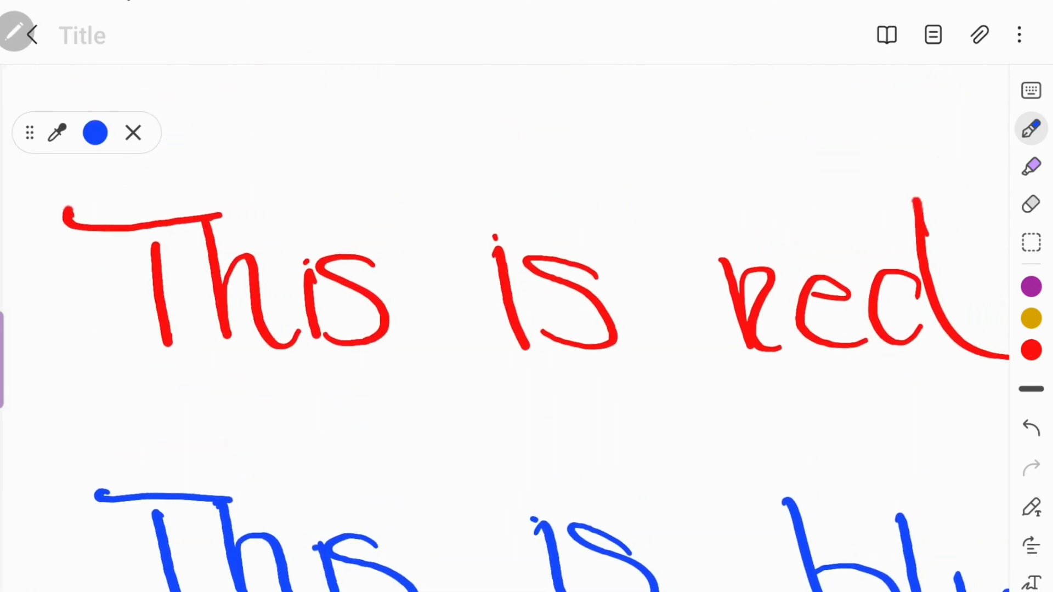
click(1031, 349)
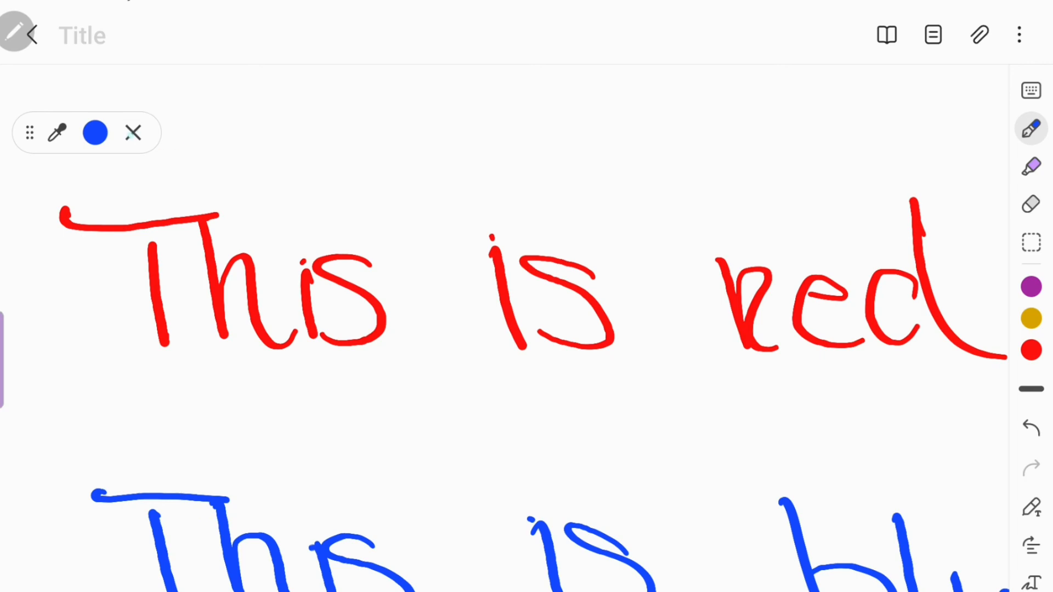
click(133, 133)
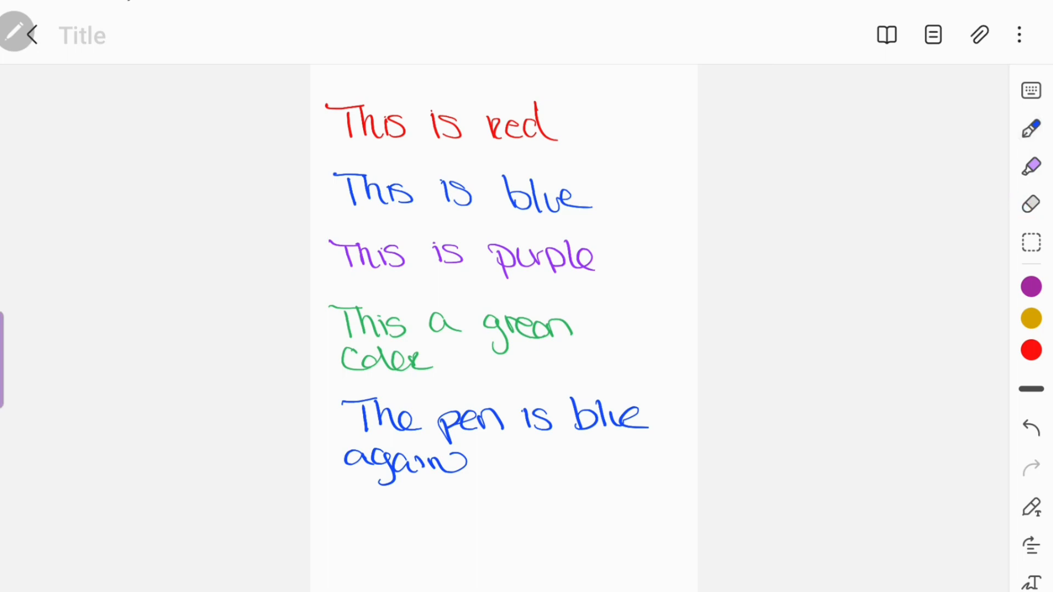
Step: Erase the red, blue, purple and green lines with the eraser, keeping only the newest blue line
click(1031, 204)
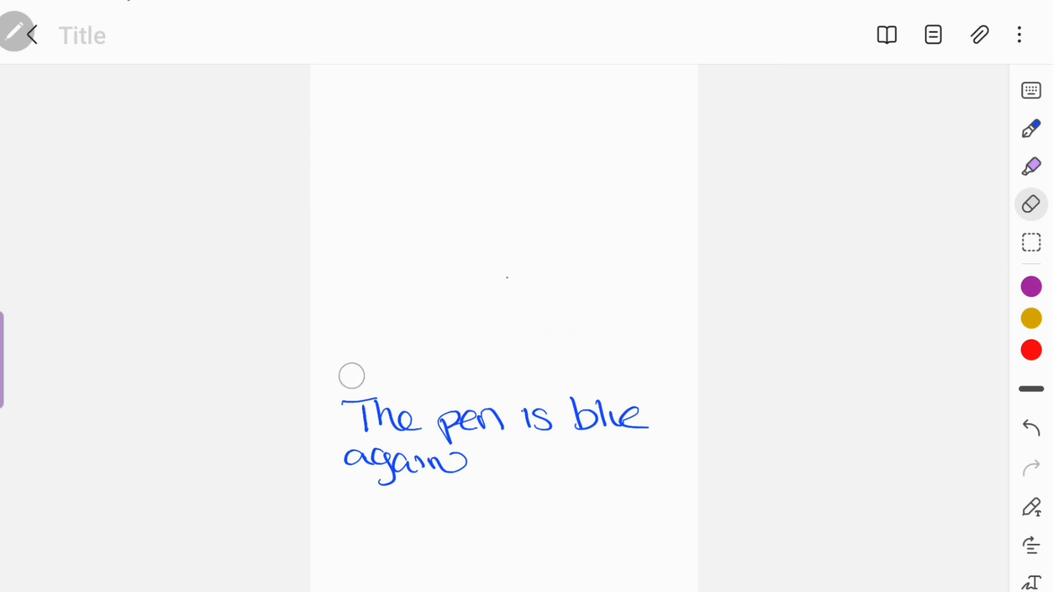
click(20, 34)
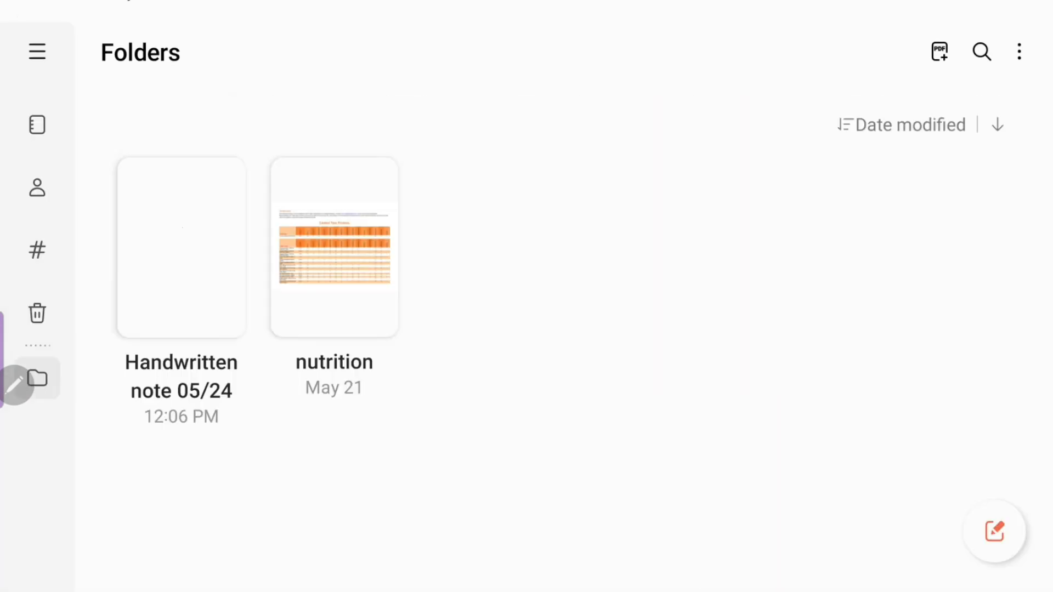